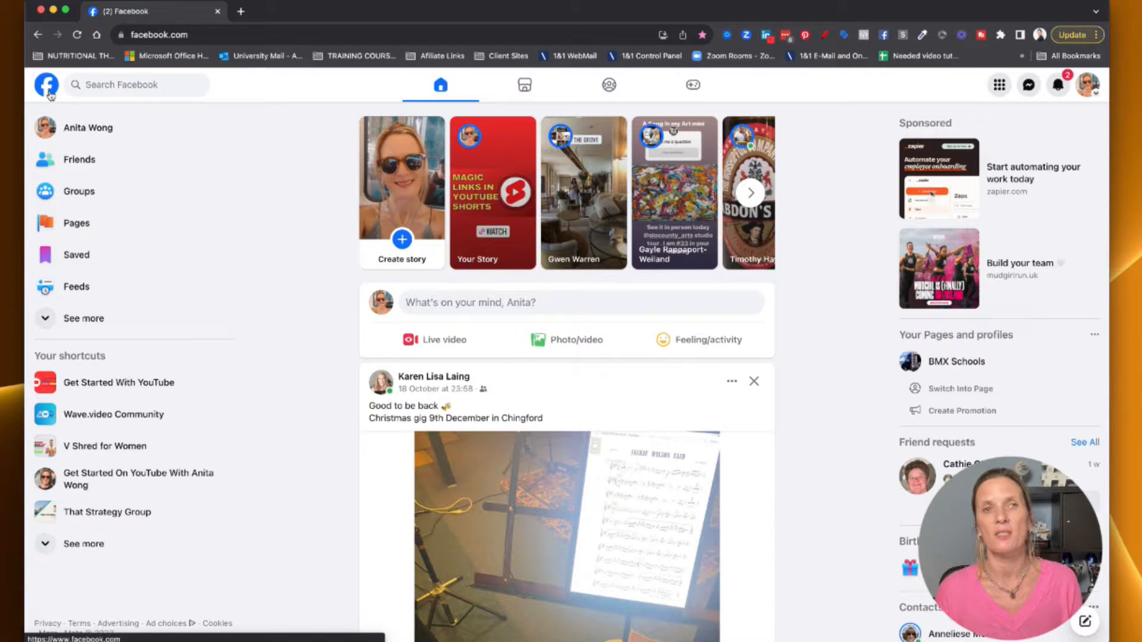
mouse_move(87, 128)
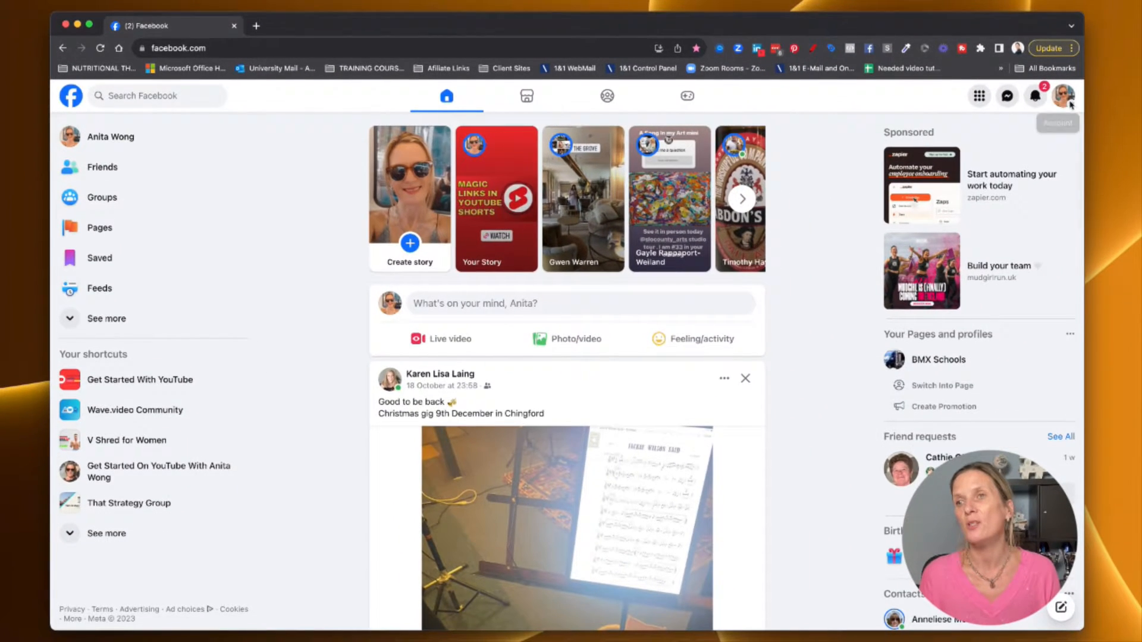
Step: Bring up the Facebook account menu from the profile picture
click(1061, 95)
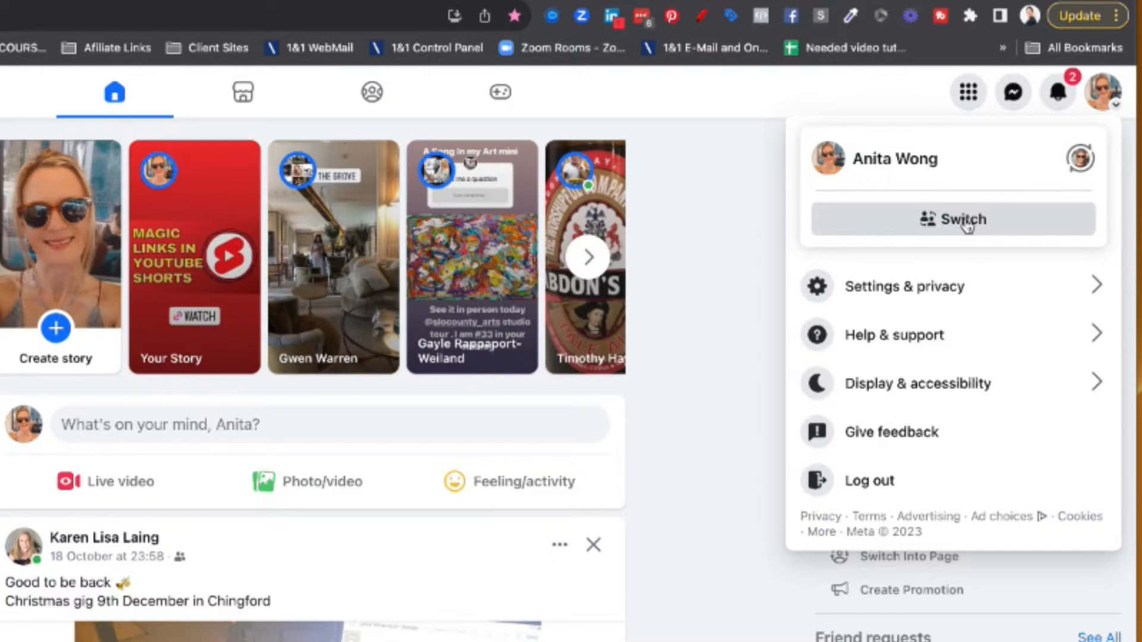
Step: Switch to acting as the Get Started On YouTube With Anita Wong page
click(952, 219)
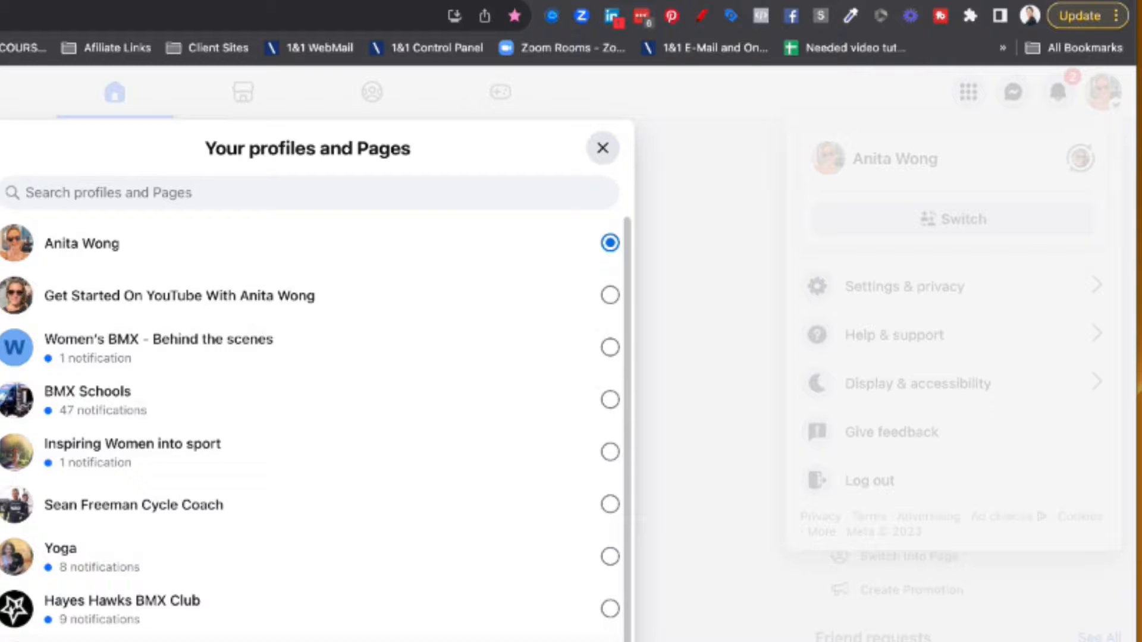
mouse_move(188, 305)
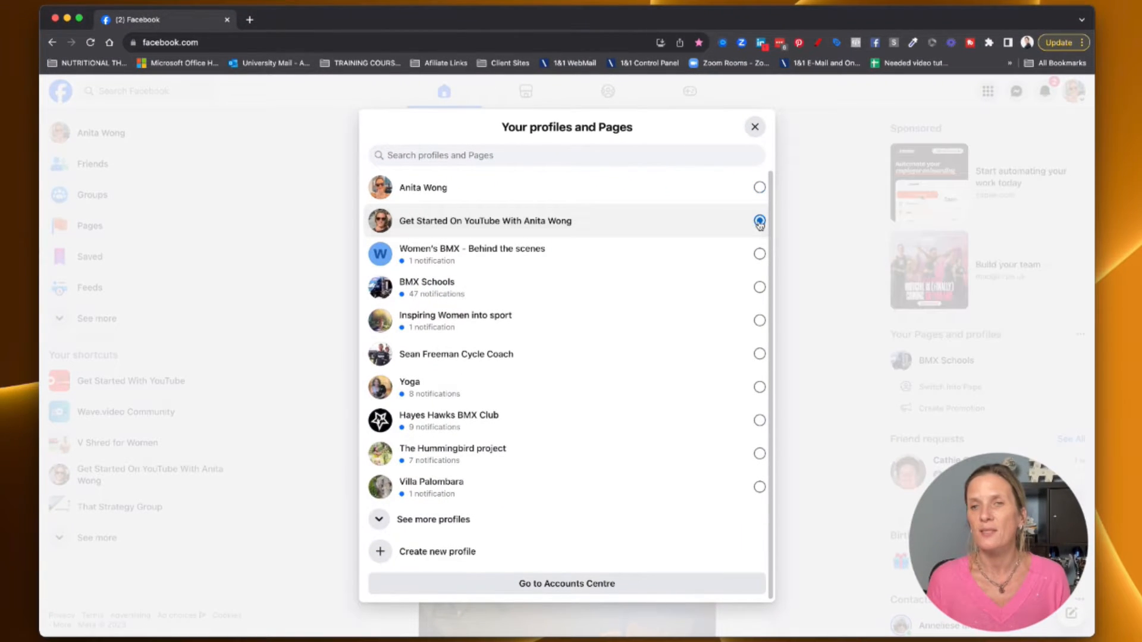
click(758, 221)
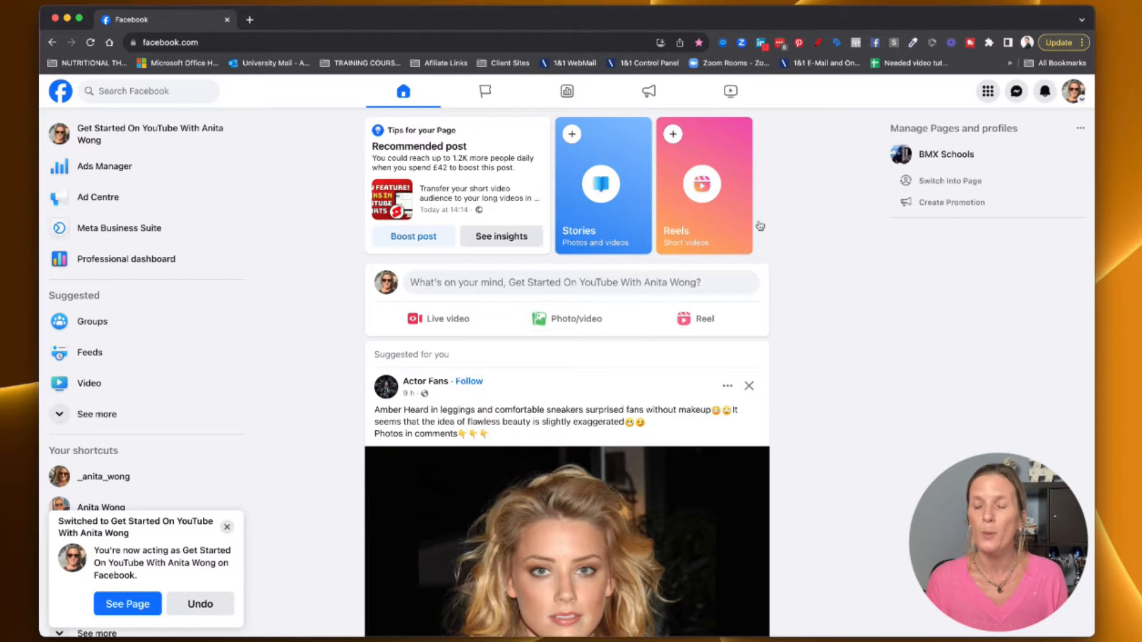
Step: View the Get Started On YouTube With Anita Wong page's own profile
click(226, 526)
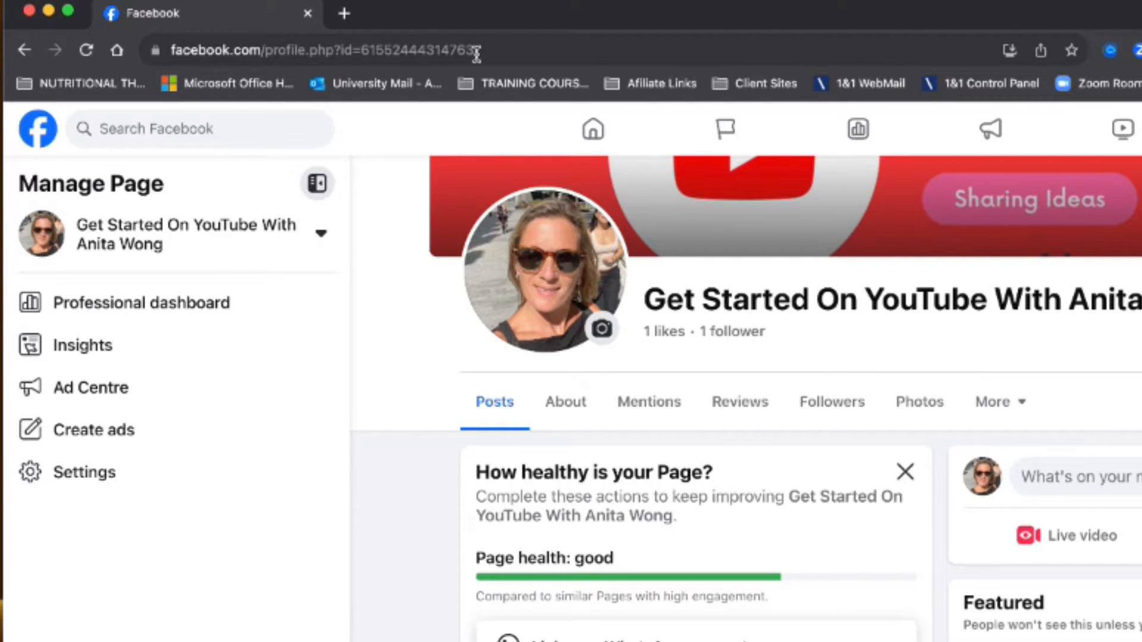
mouse_move(481, 50)
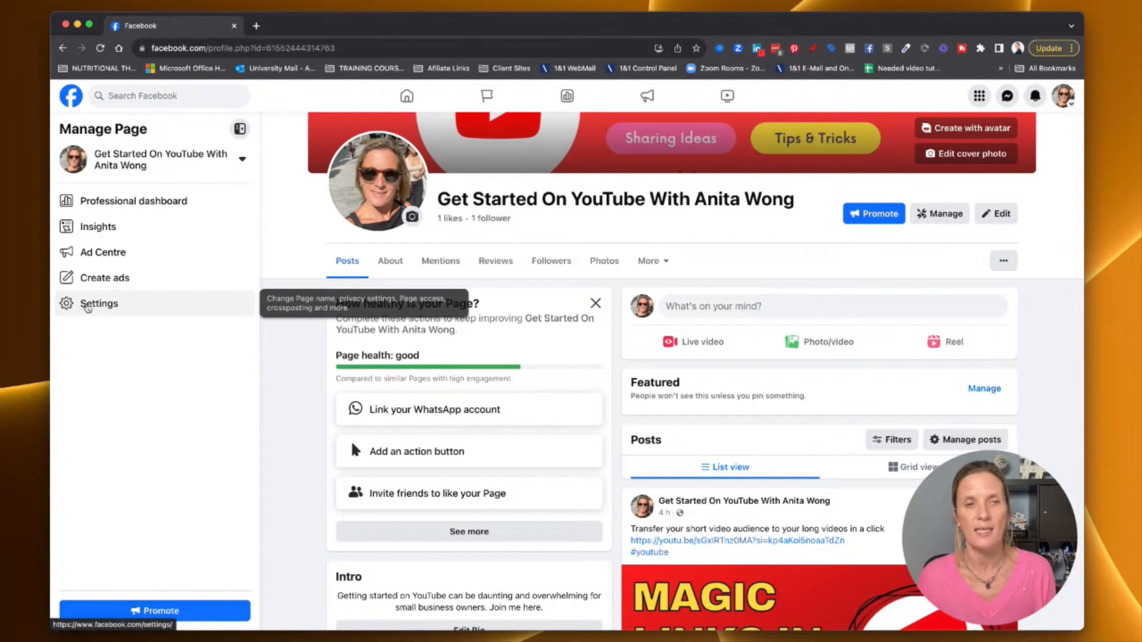
Step: In page settings, enter the username getstartedonyoutubewithanitawong and see it reported available
click(99, 303)
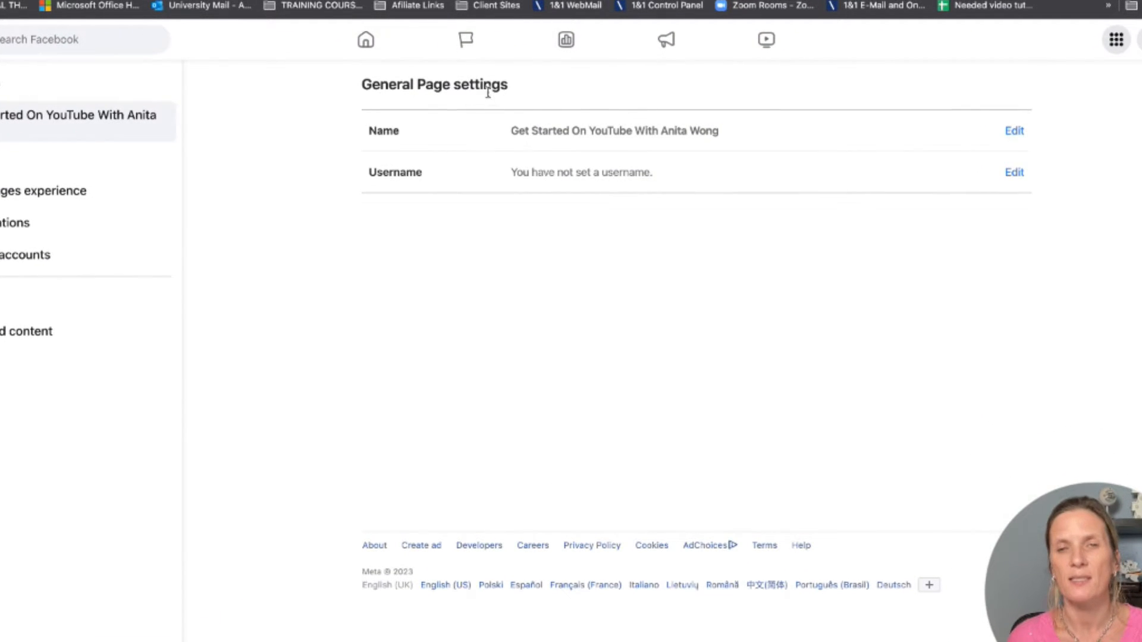
mouse_move(566, 186)
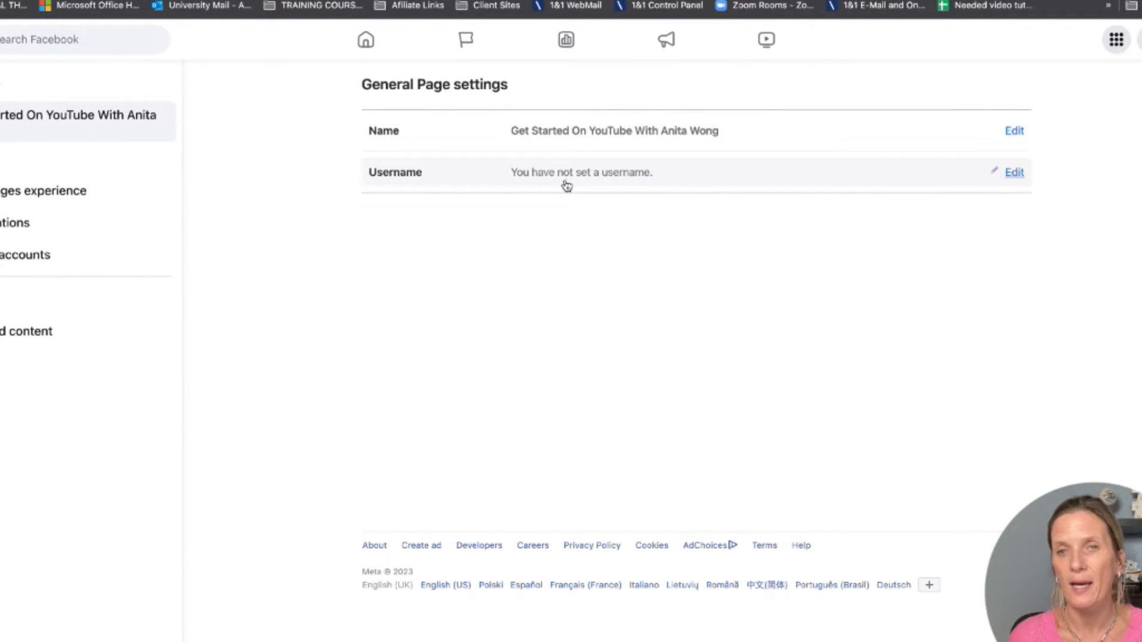
mouse_move(989, 158)
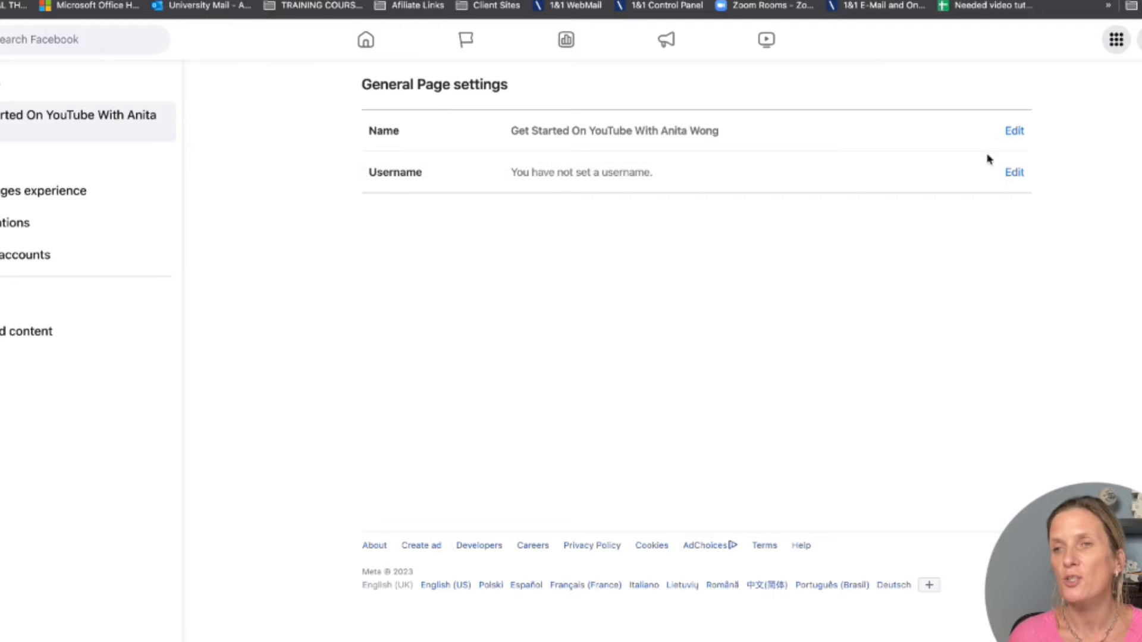
click(1014, 171)
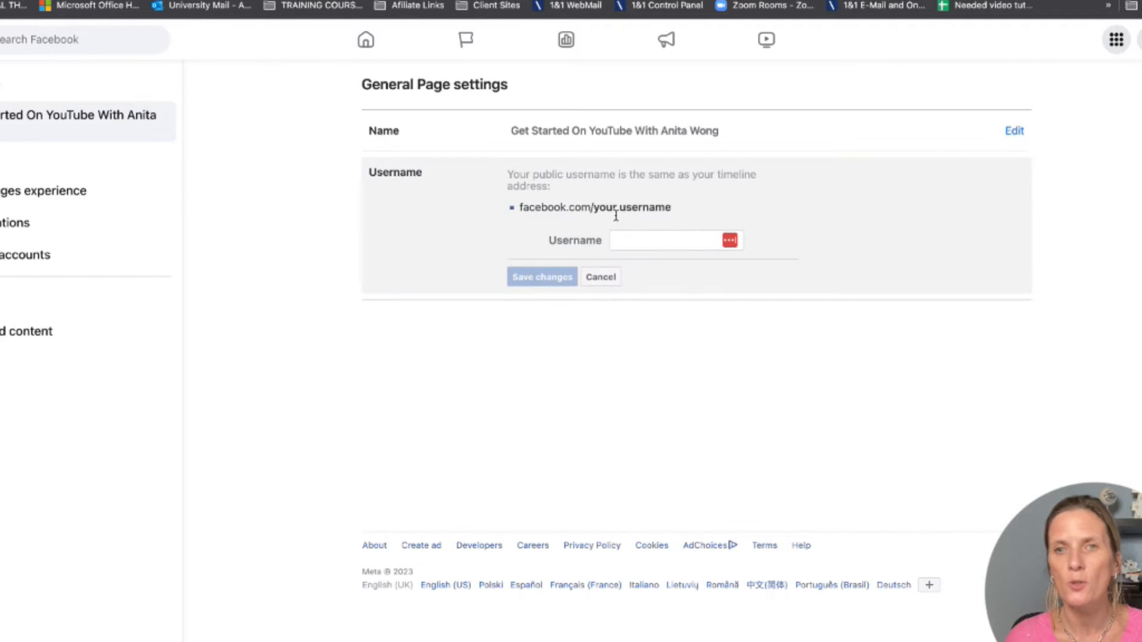
click(666, 240)
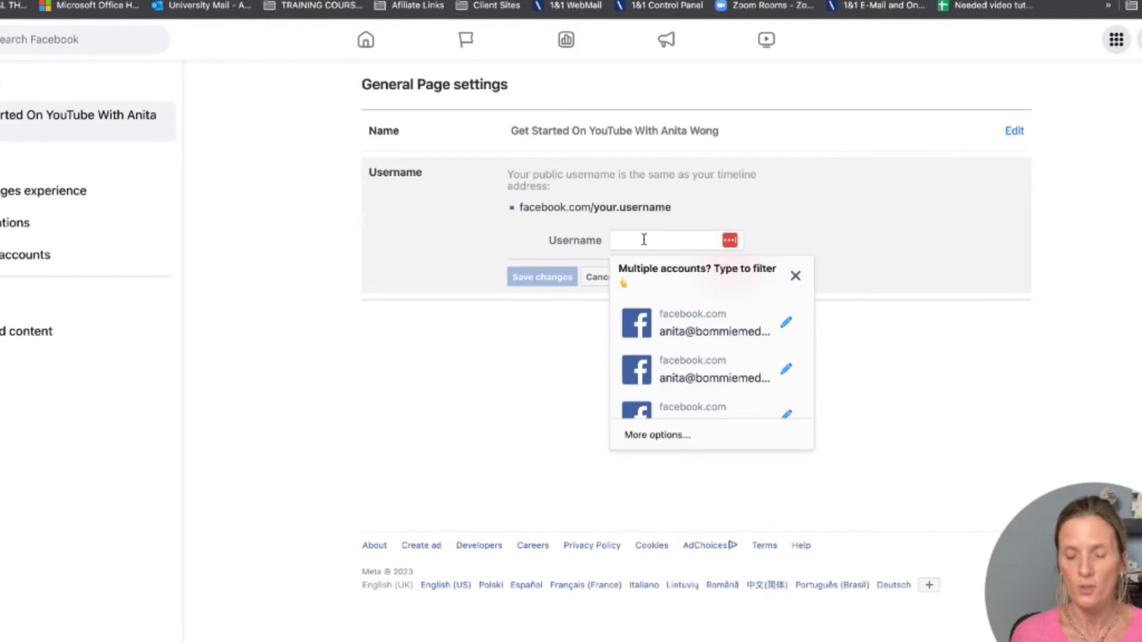
text(getstartedonyoutubewithanitawong)
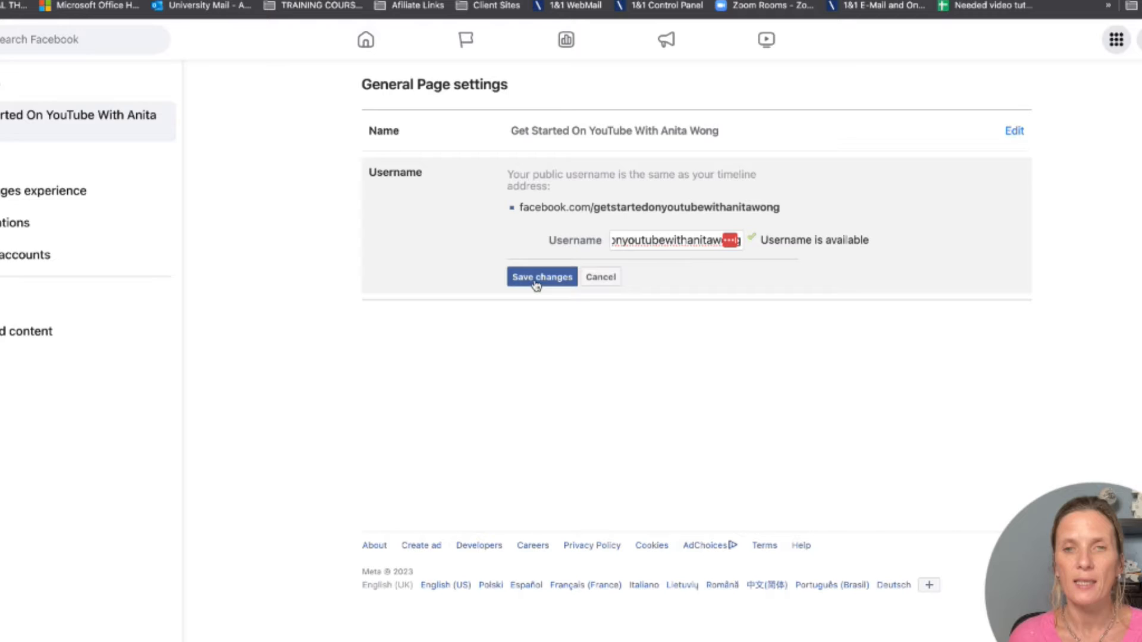
Step: Save the username getstartedonyoutubewithanitawong, confirming with the account password
click(541, 277)
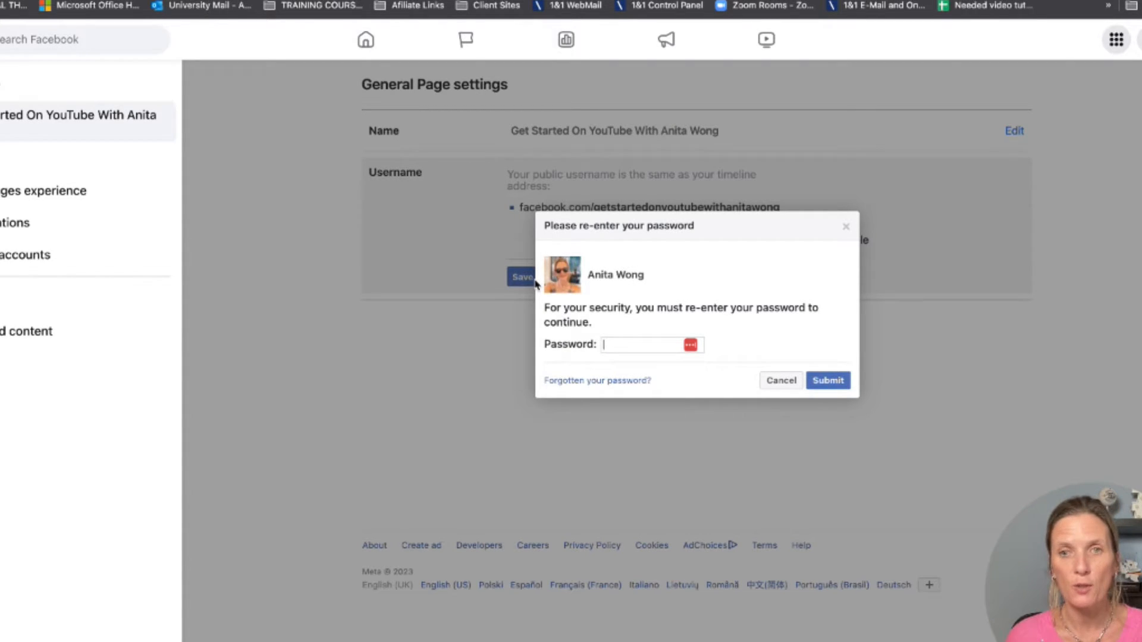
click(645, 345)
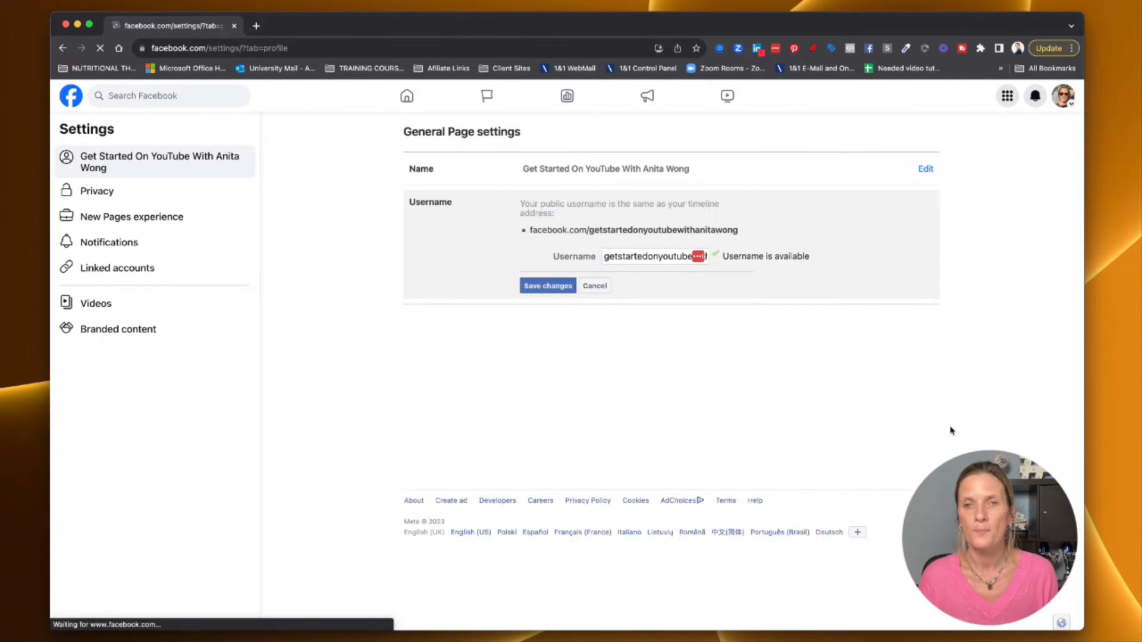
click(547, 284)
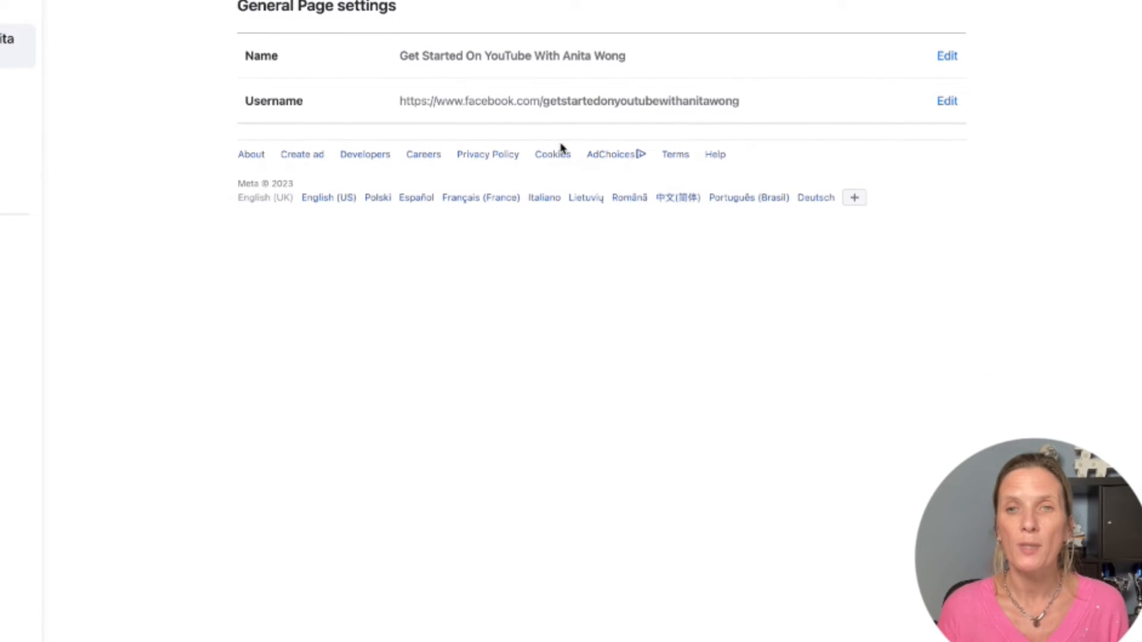
mouse_move(435, 87)
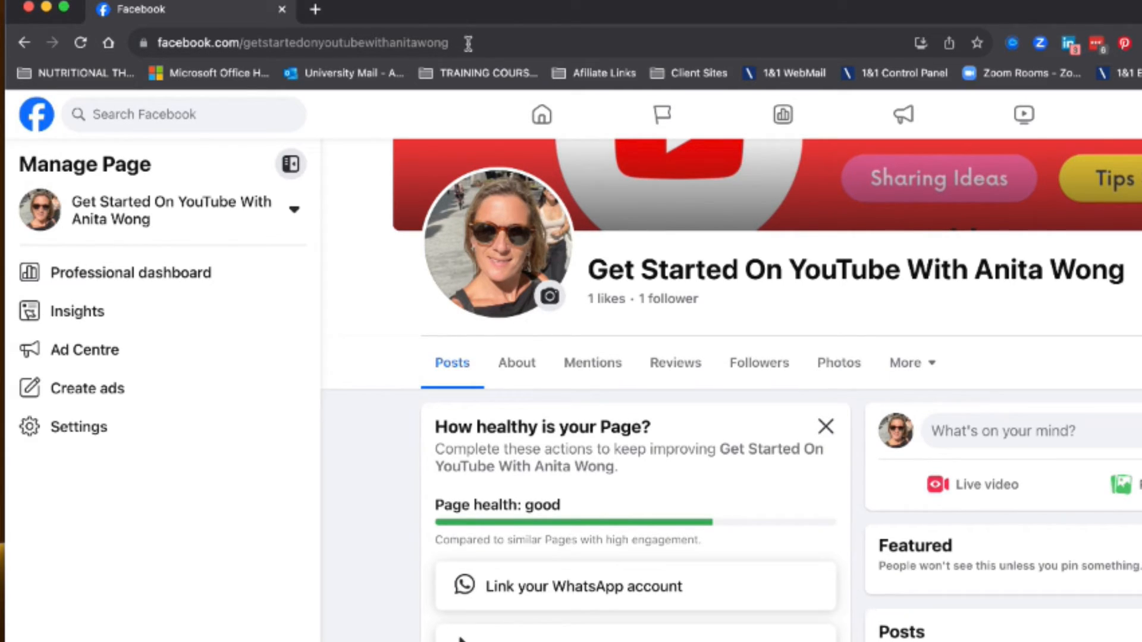
Step: Load facebook.com/getstartedonyoutubewithanitawong in a new browser tab to test the address
click(306, 43)
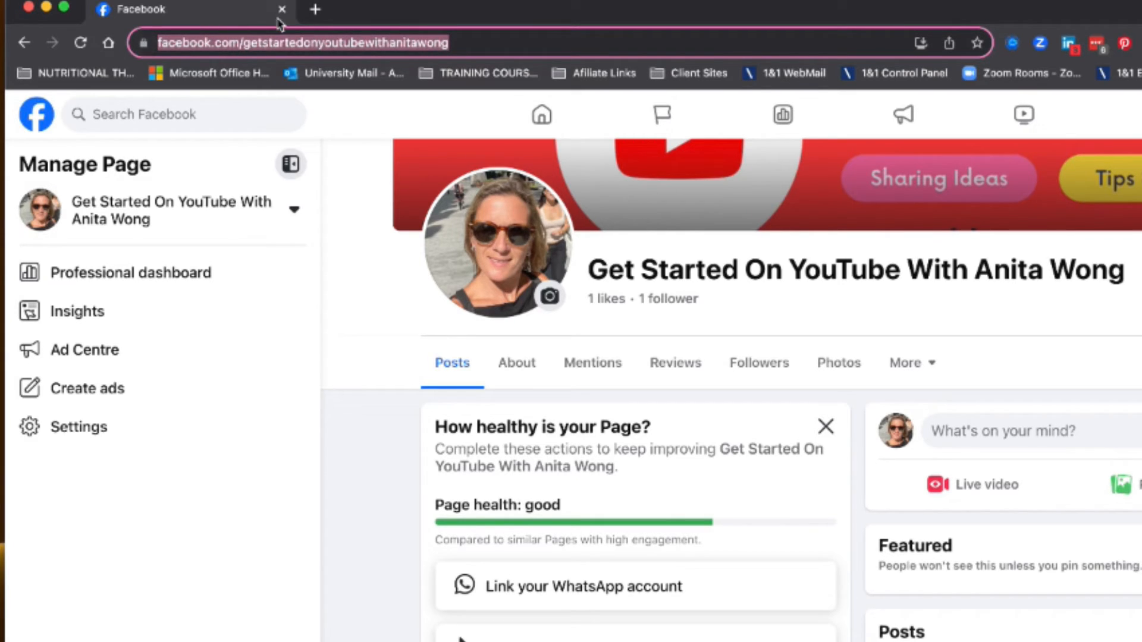
click(314, 10)
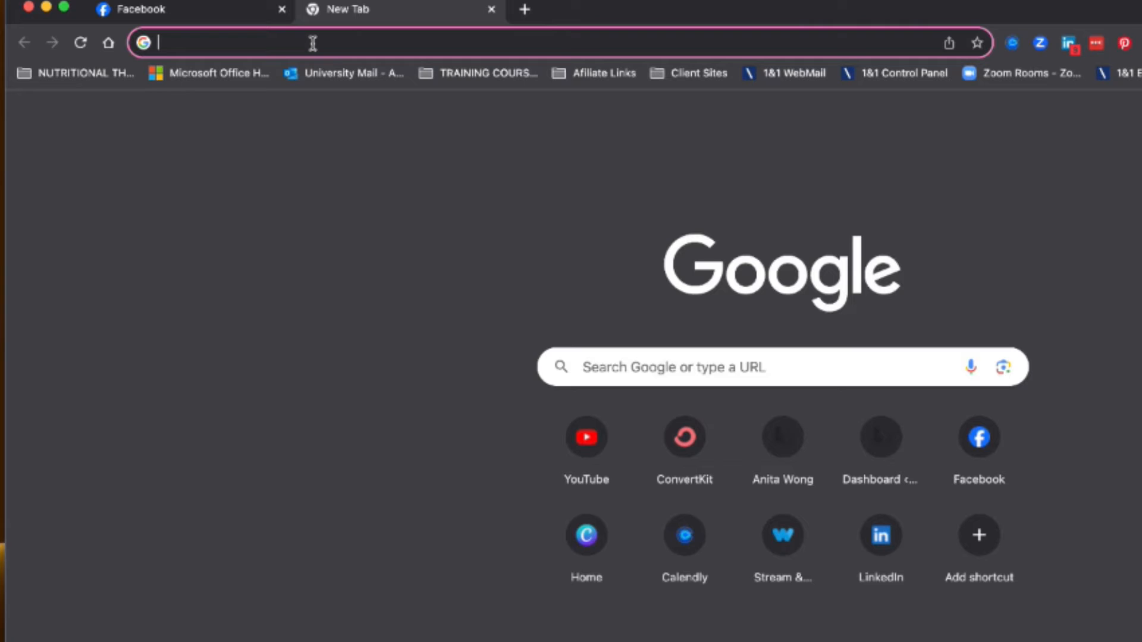
text(facebook.com/getstartedonyoutubewithanitawong)
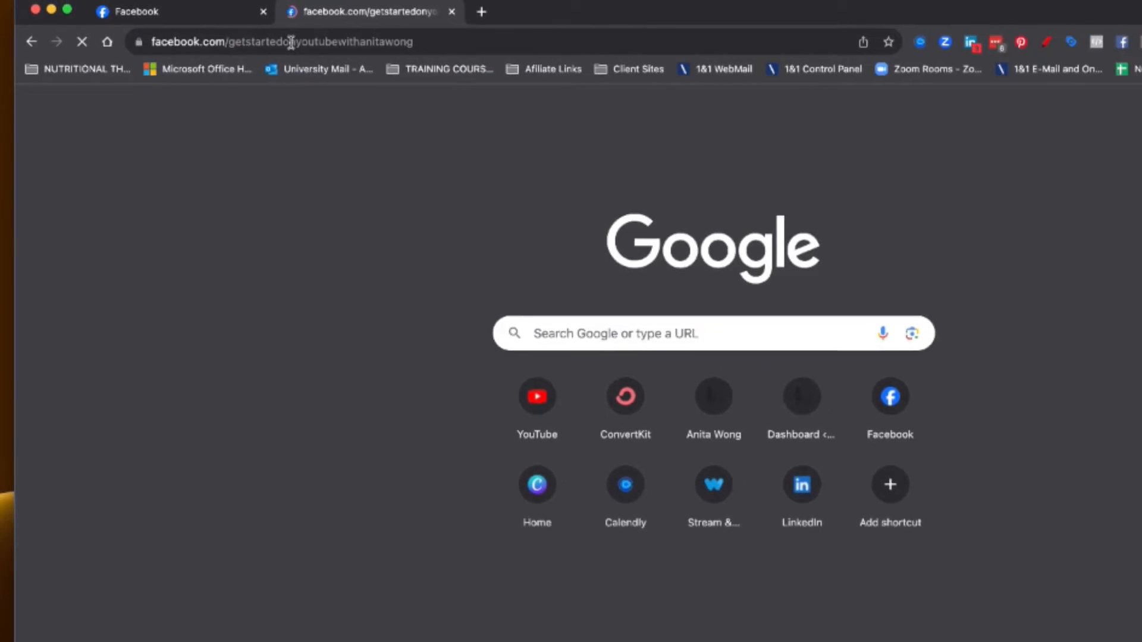